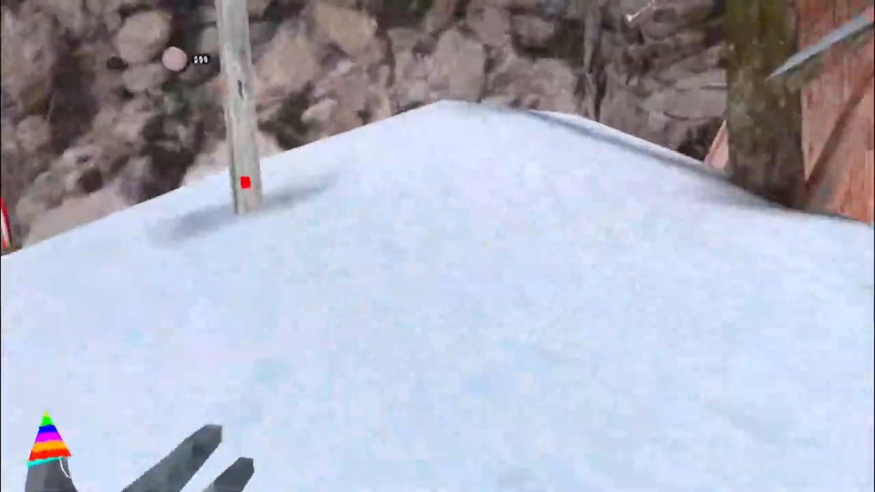
mouse_move(438, 246)
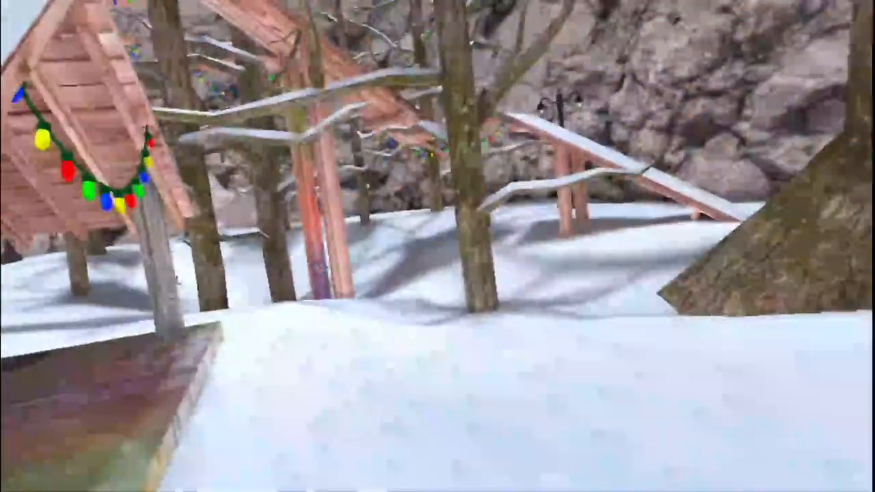
mouse_move(437, 247)
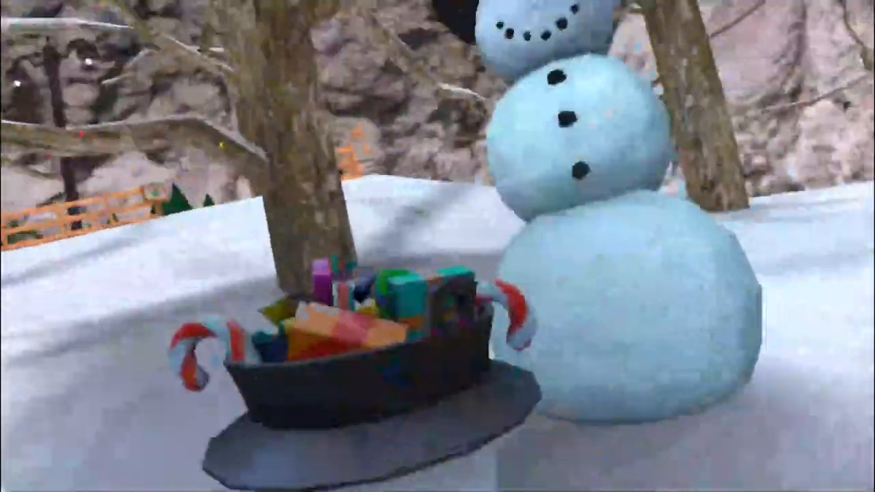
mouse_move(438, 246)
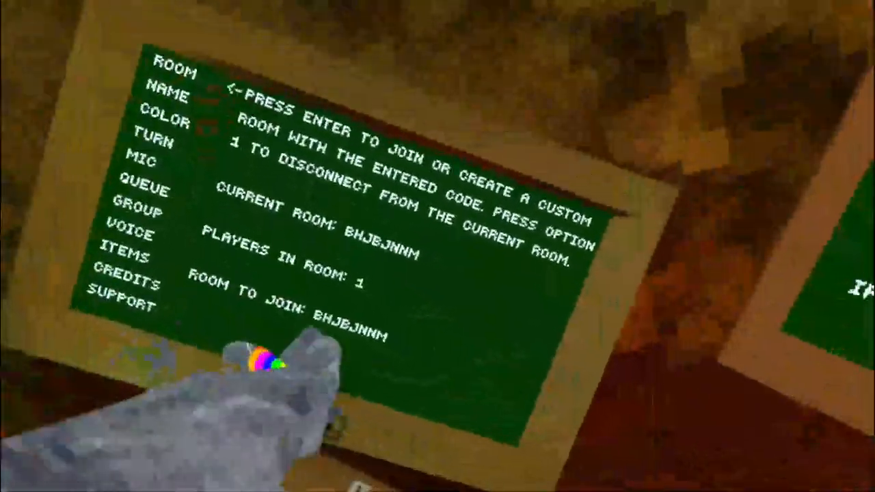
mouse_move(438, 247)
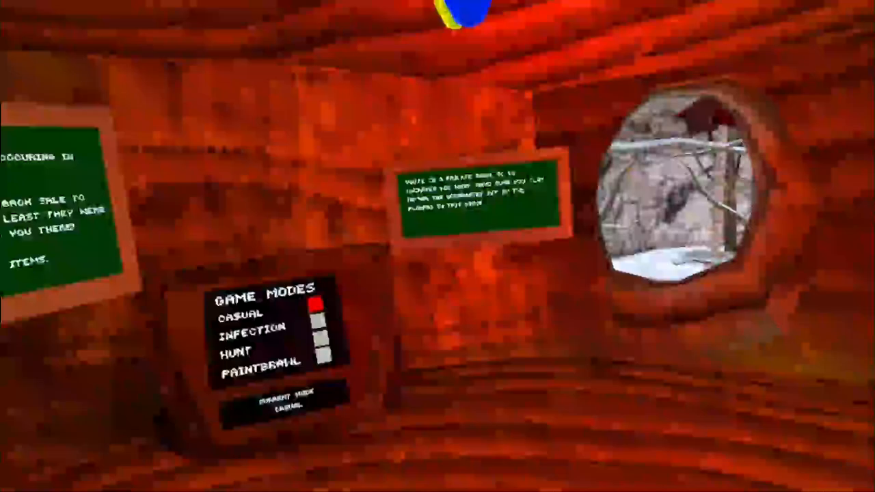
mouse_move(438, 246)
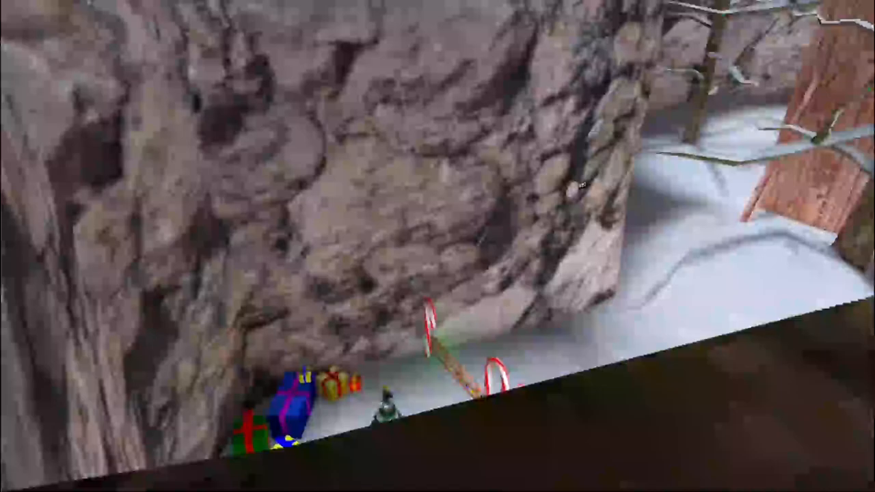
mouse_move(438, 246)
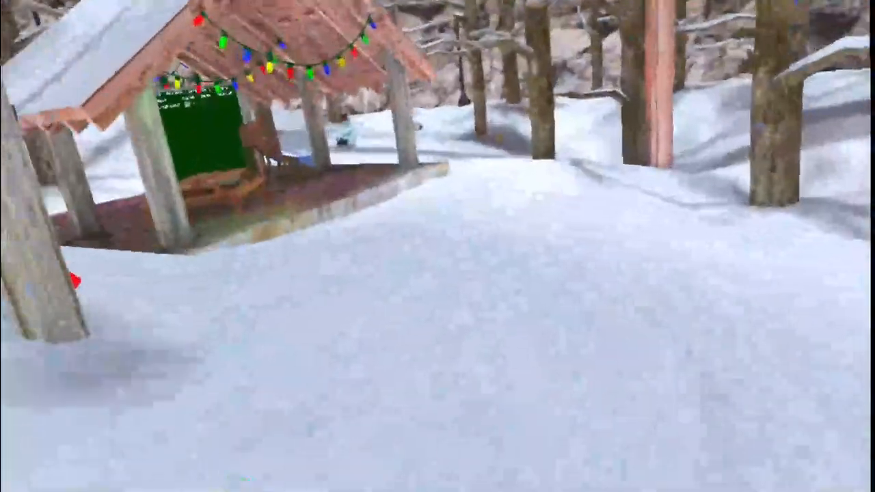